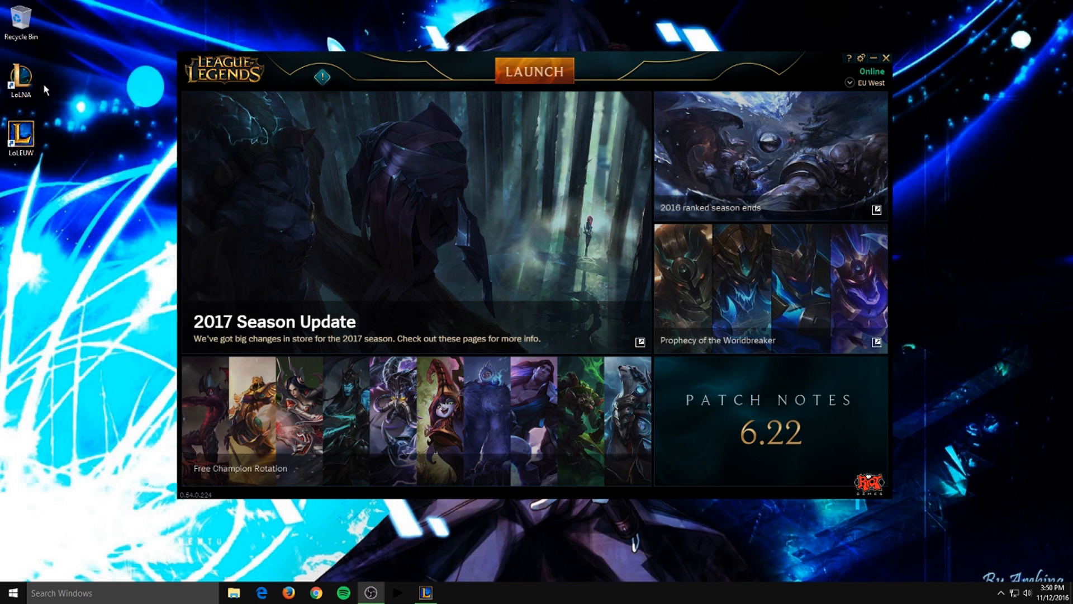
{"action": "mouse_move", "coordinate": [115, 98]}
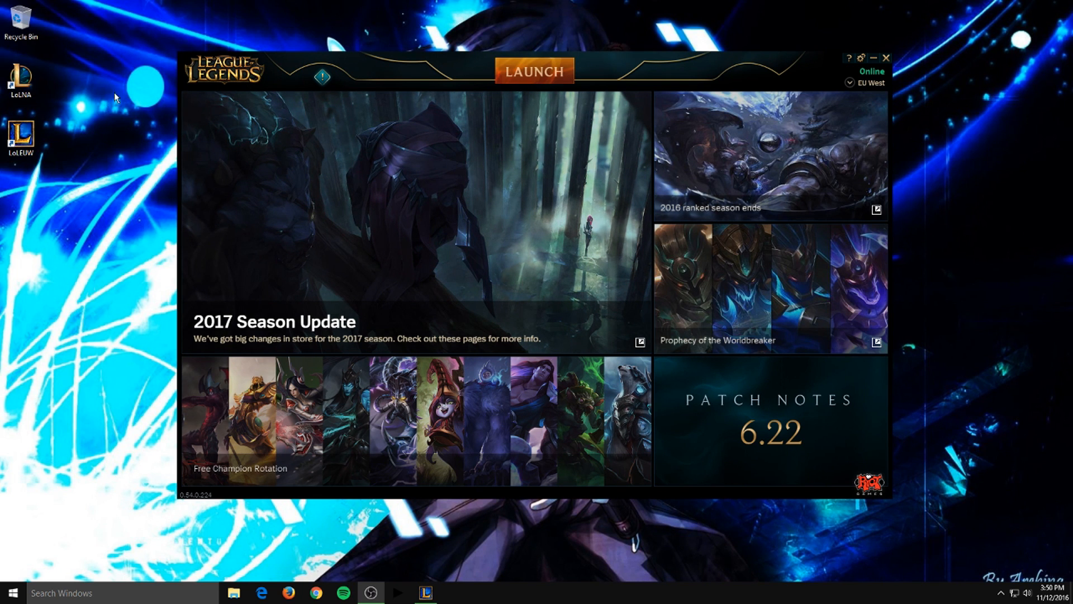
{"action": "mouse_move", "coordinate": [40, 228]}
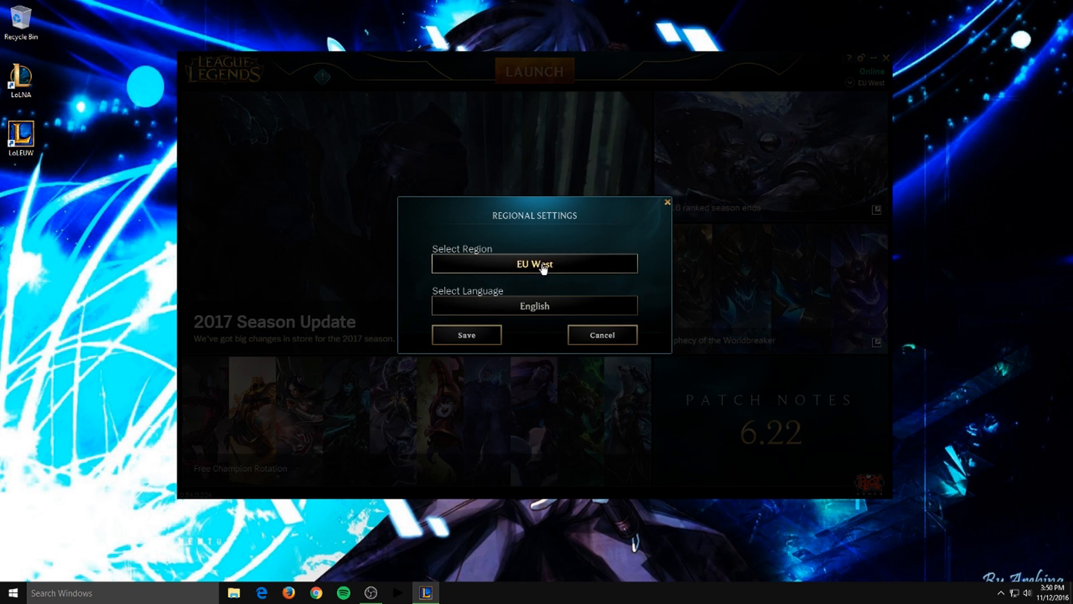
Step: Select Oceania as the region in Regional Settings and save the change
{"action": "left_click", "coordinate": [534, 263]}
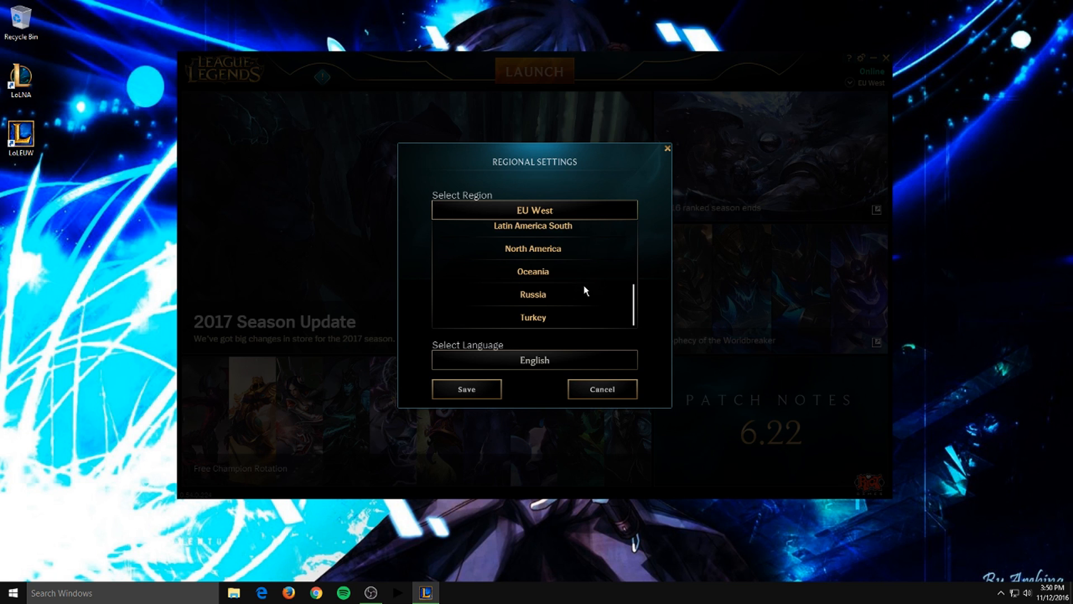
{"action": "left_click", "coordinate": [532, 271]}
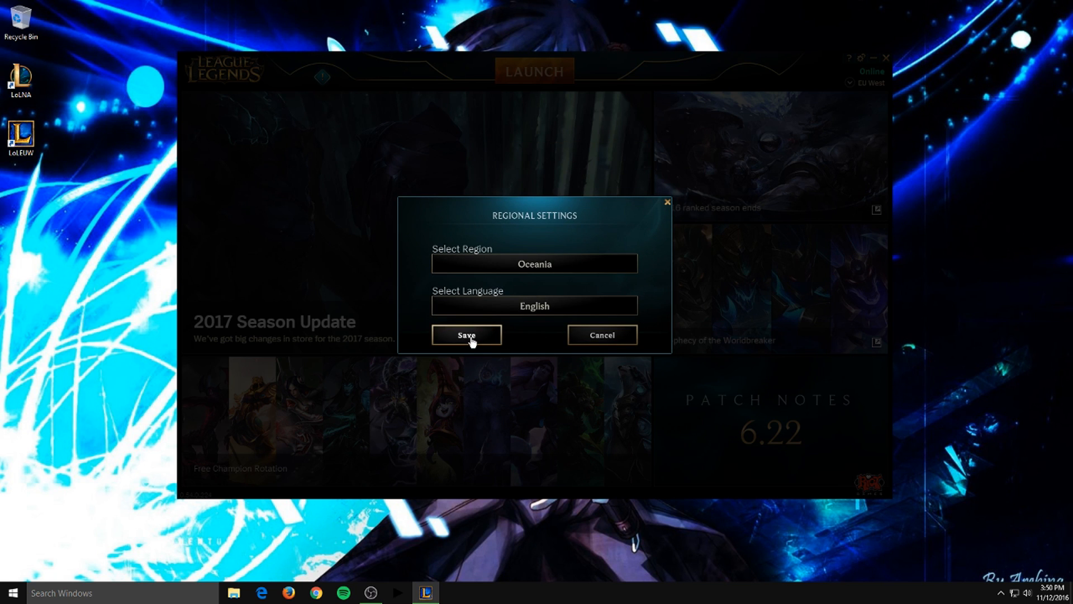
{"action": "left_click", "coordinate": [466, 335]}
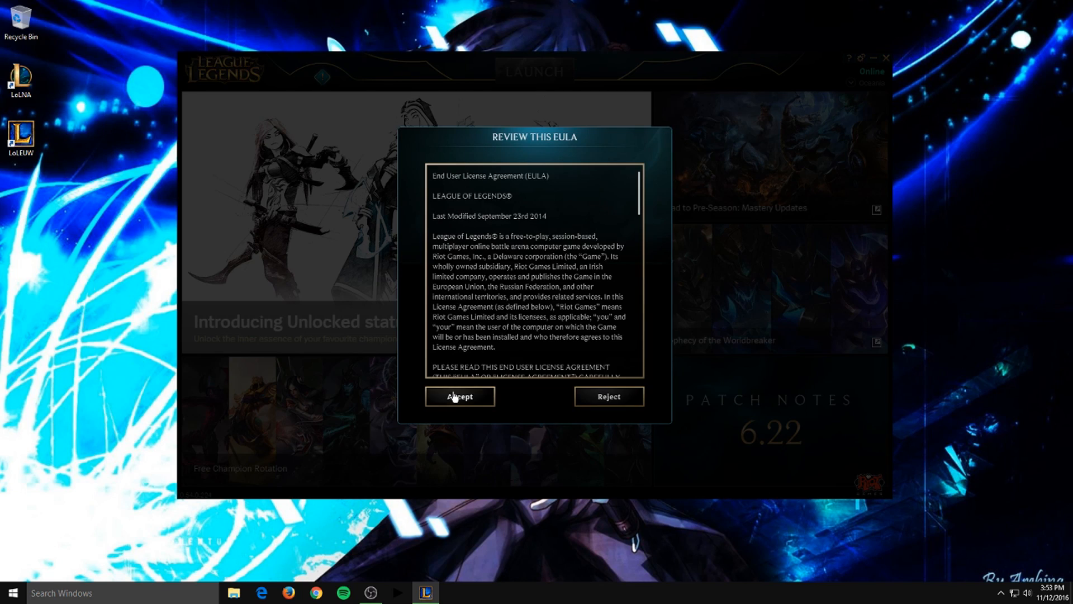
Step: Accept the EULA, sign in with the account password, then confirm logging out
{"action": "left_click", "coordinate": [606, 395]}
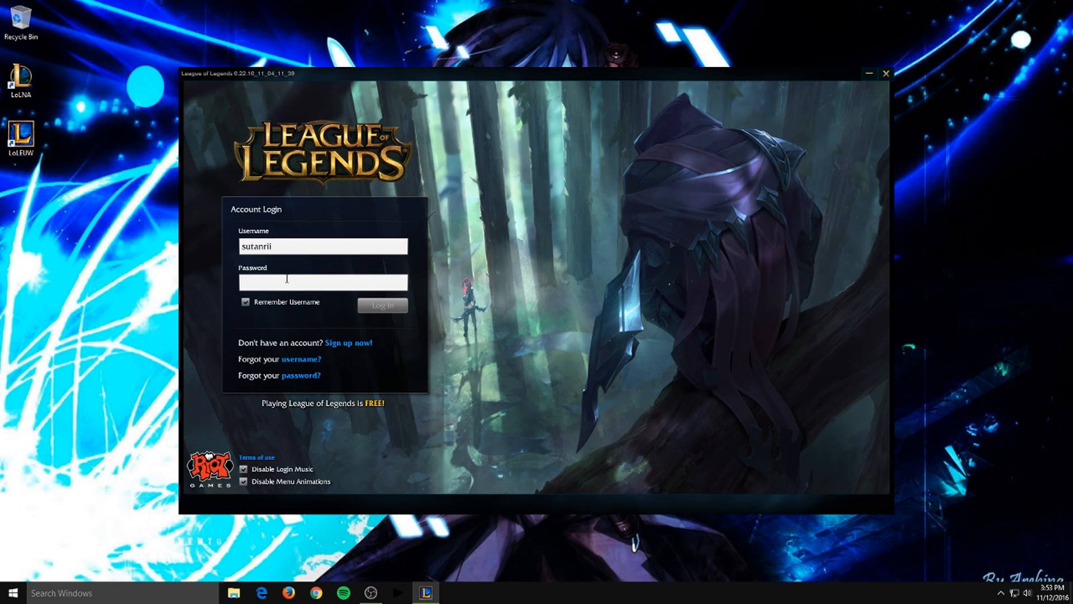
{"action": "type", "text": "*****"}
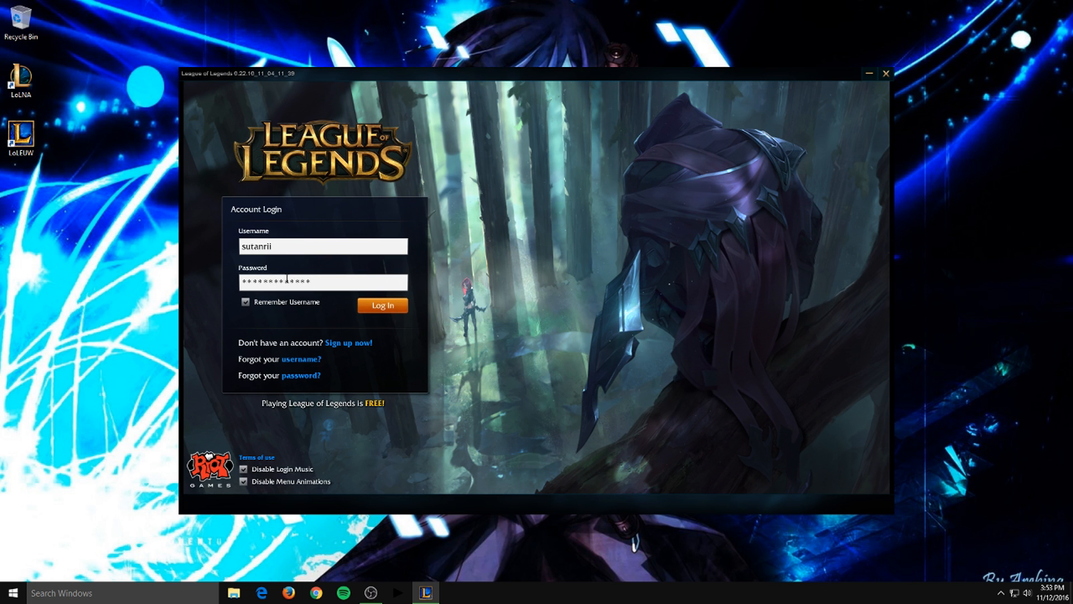
{"action": "left_click", "coordinate": [382, 305]}
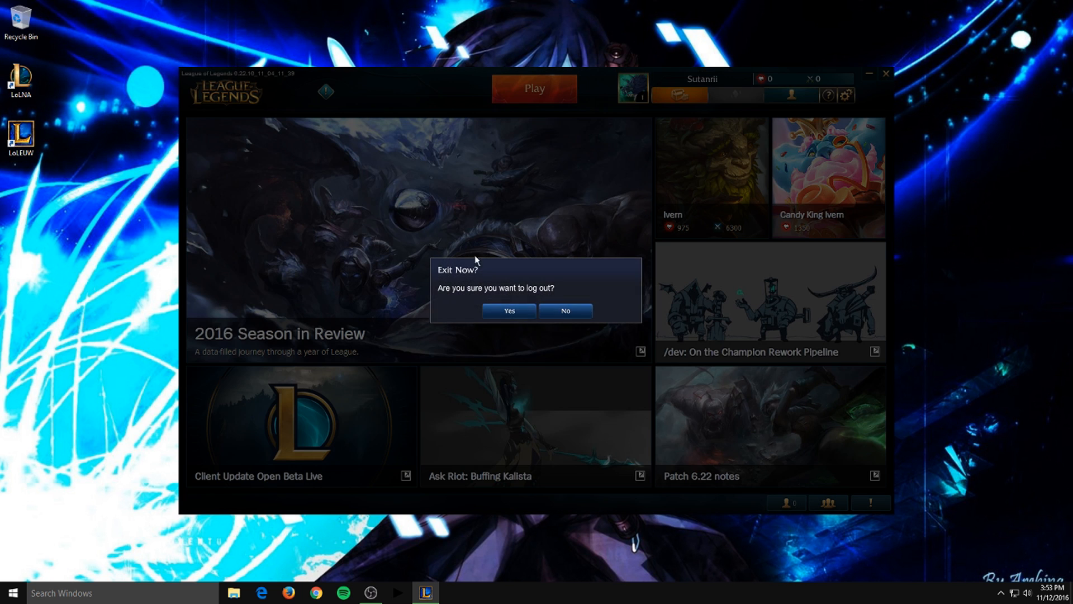
{"action": "left_click", "coordinate": [508, 310]}
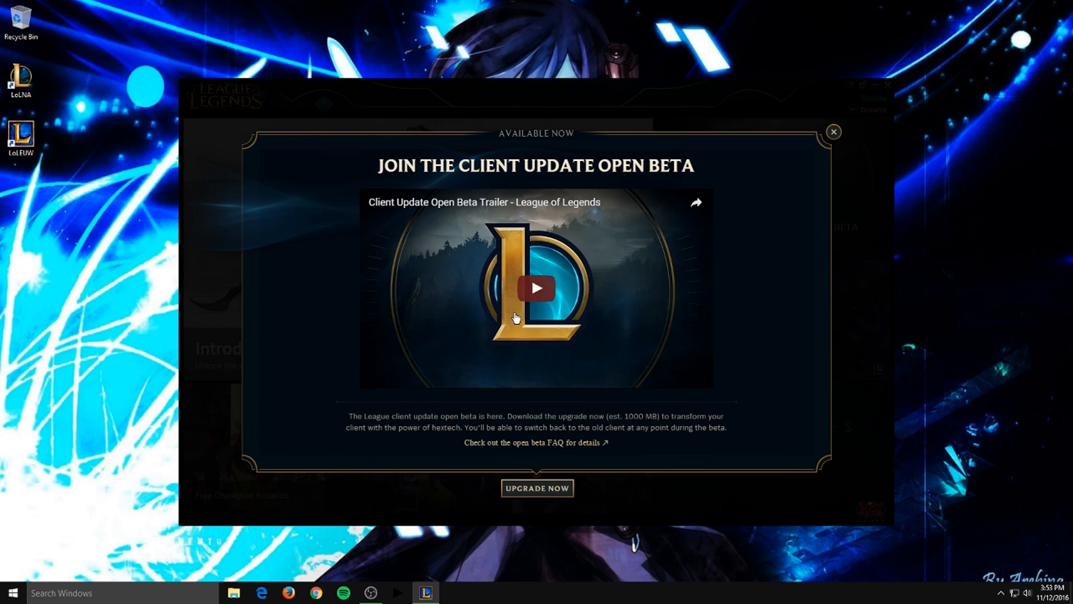
{"action": "mouse_move", "coordinate": [534, 476]}
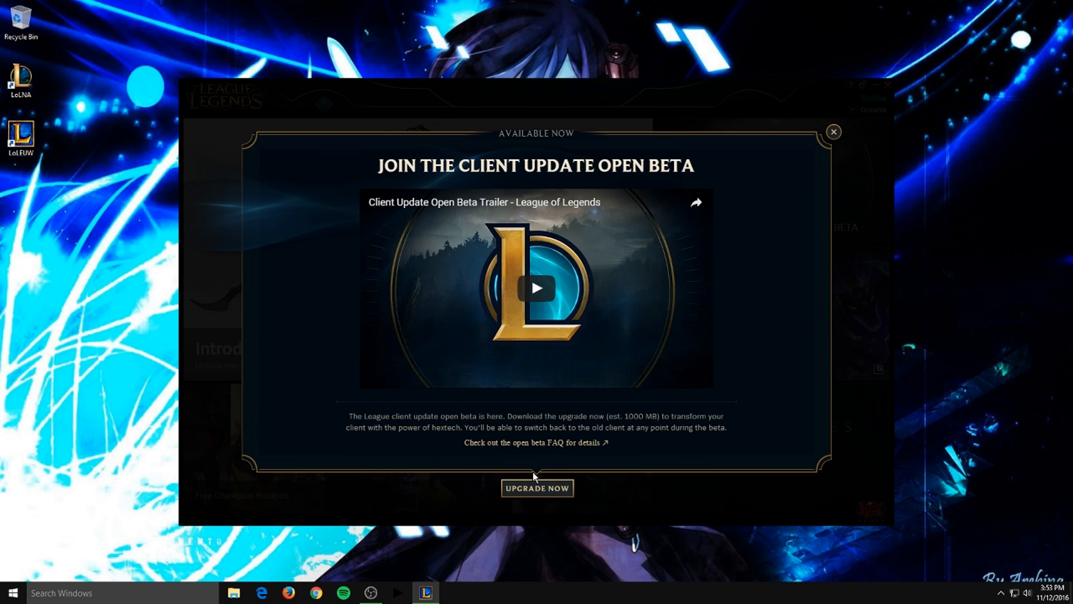
Step: Choose UPGRADE NOW on the Client Update Open Beta offer
{"action": "left_click", "coordinate": [833, 131]}
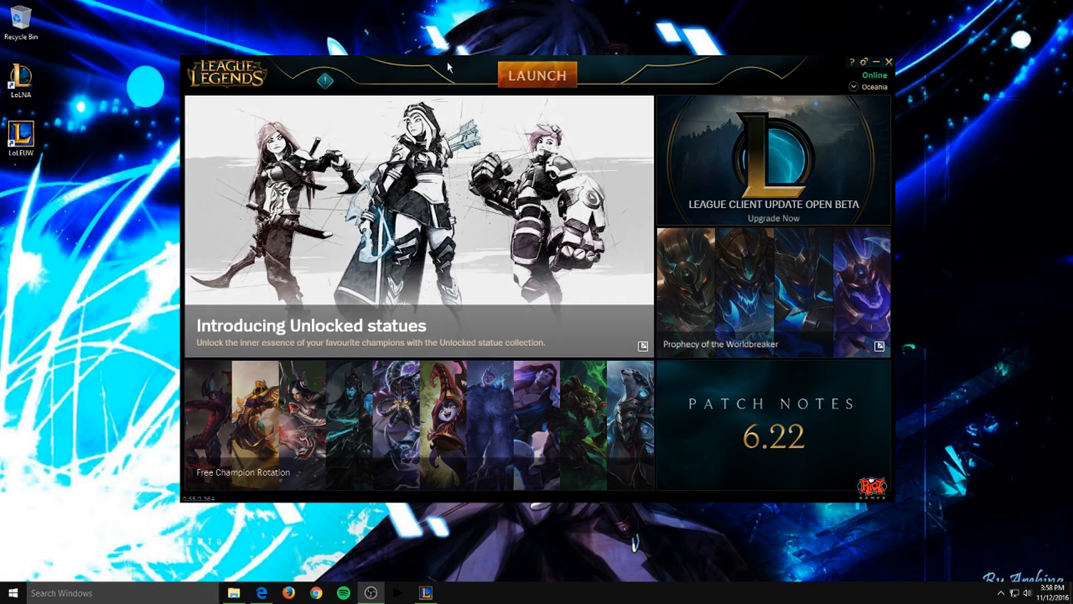
Step: Launch the game from the old launcher so it closes for the new beta client
{"action": "left_click", "coordinate": [537, 75]}
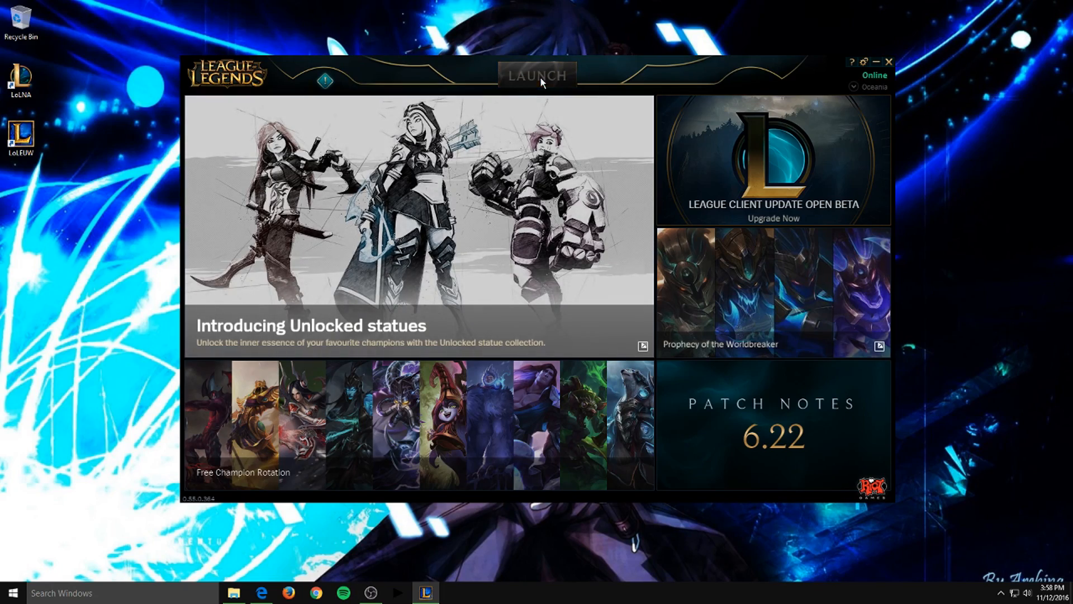
{"action": "left_click", "coordinate": [536, 76]}
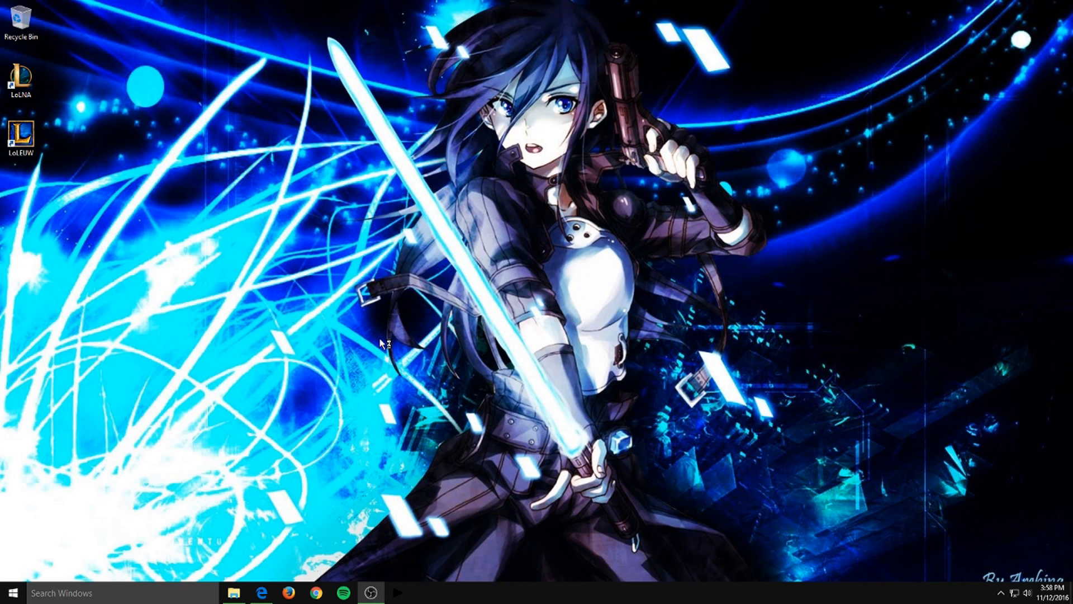
{"action": "mouse_move", "coordinate": [415, 224]}
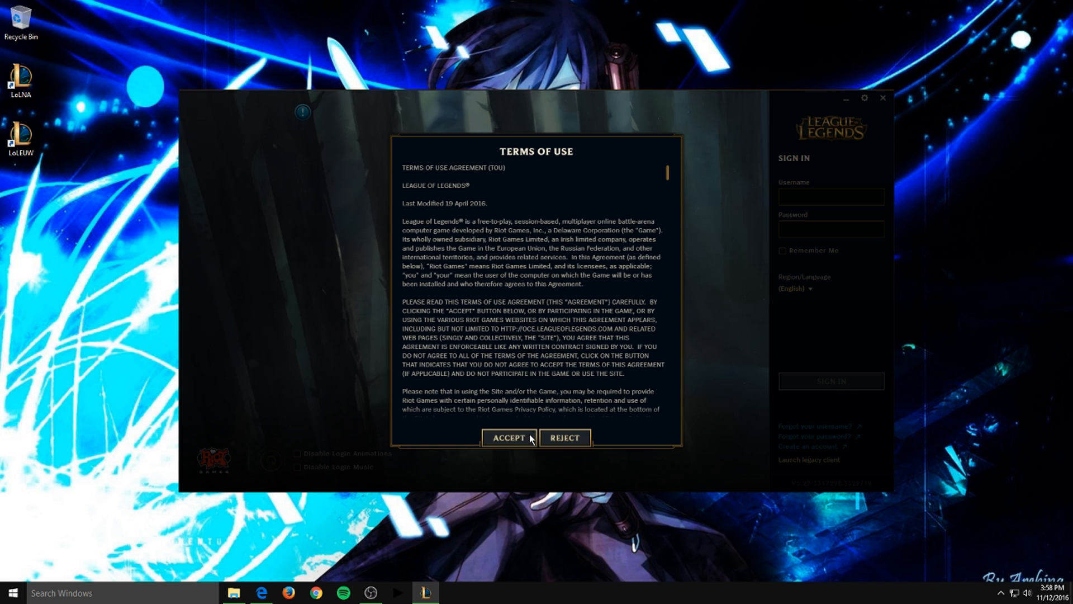
Step: Accept the new client's terms of use and switch the sign-in region to EU West
{"action": "left_click", "coordinate": [508, 436]}
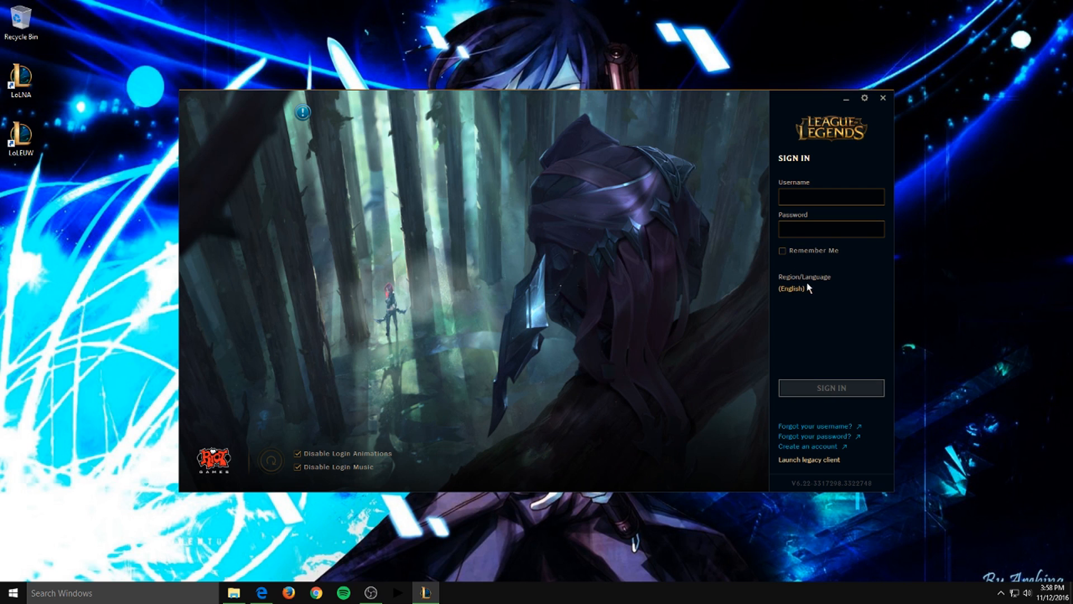
{"action": "left_click", "coordinate": [790, 295]}
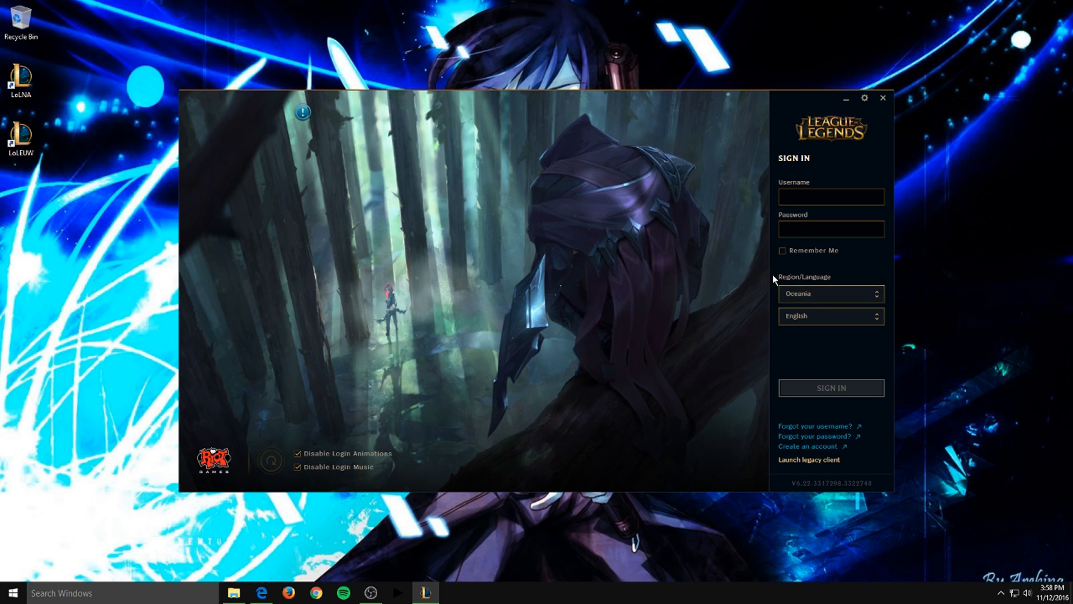
{"action": "left_click", "coordinate": [830, 293]}
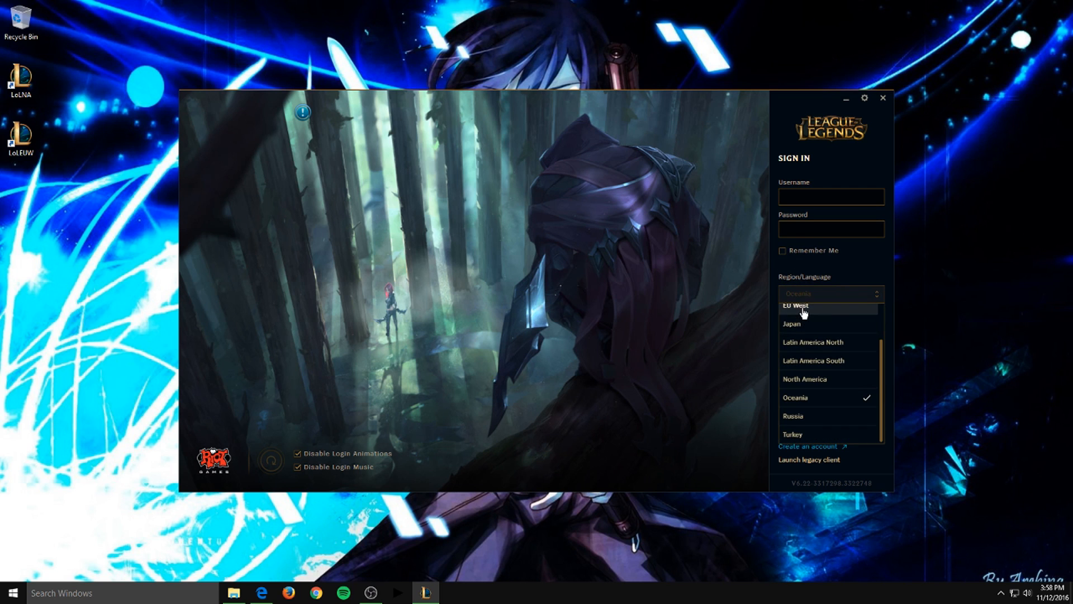
{"action": "left_click", "coordinate": [795, 305]}
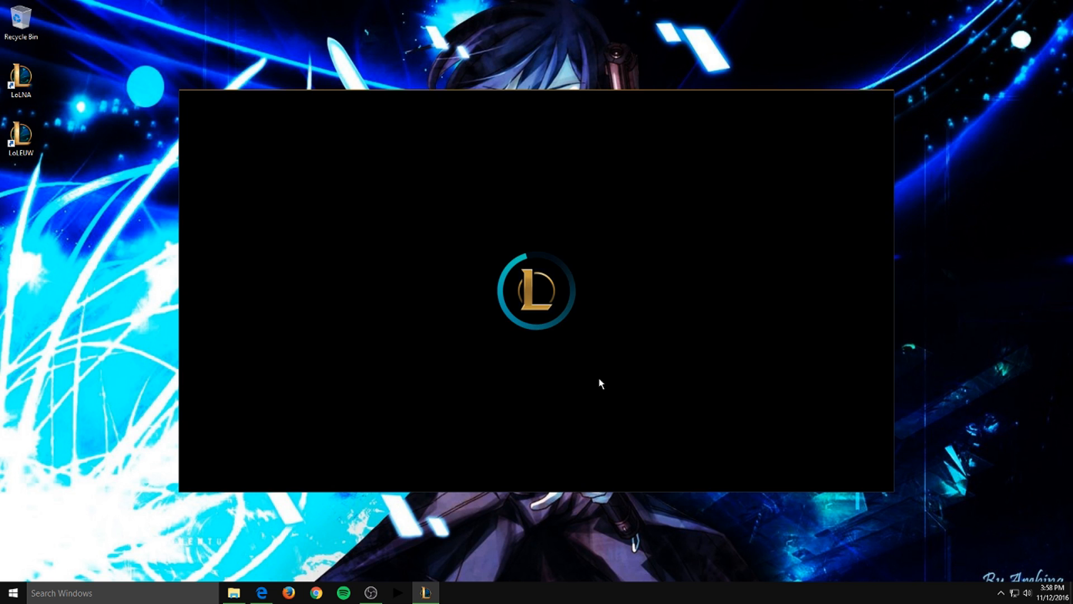
{"action": "mouse_move", "coordinate": [490, 329]}
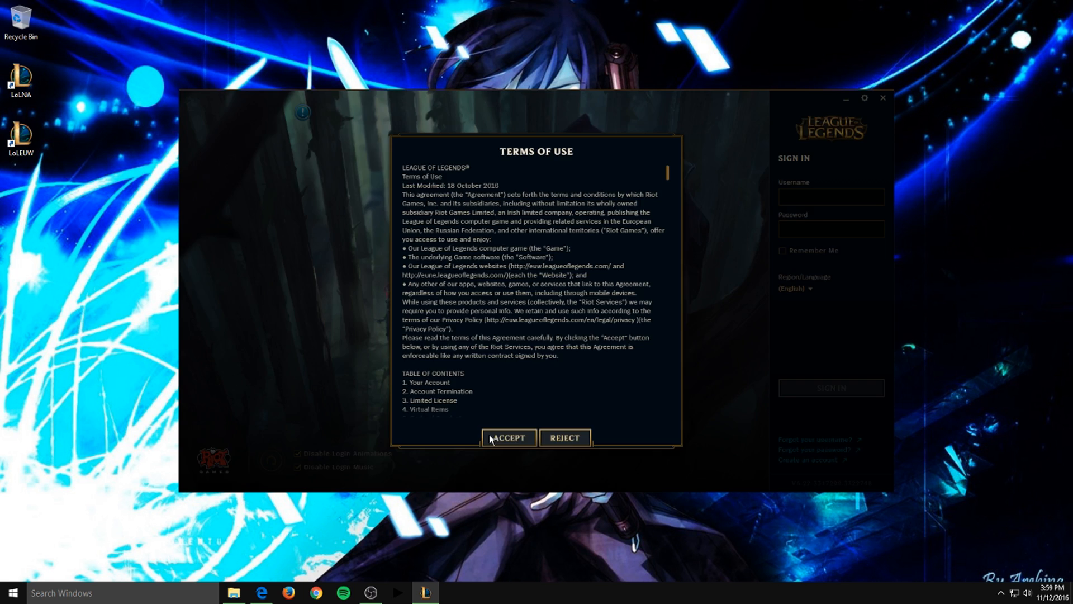
Step: Accept the terms, sign in as 'sutanrii' with the password and Remember Me ticked
{"action": "left_click", "coordinate": [508, 437]}
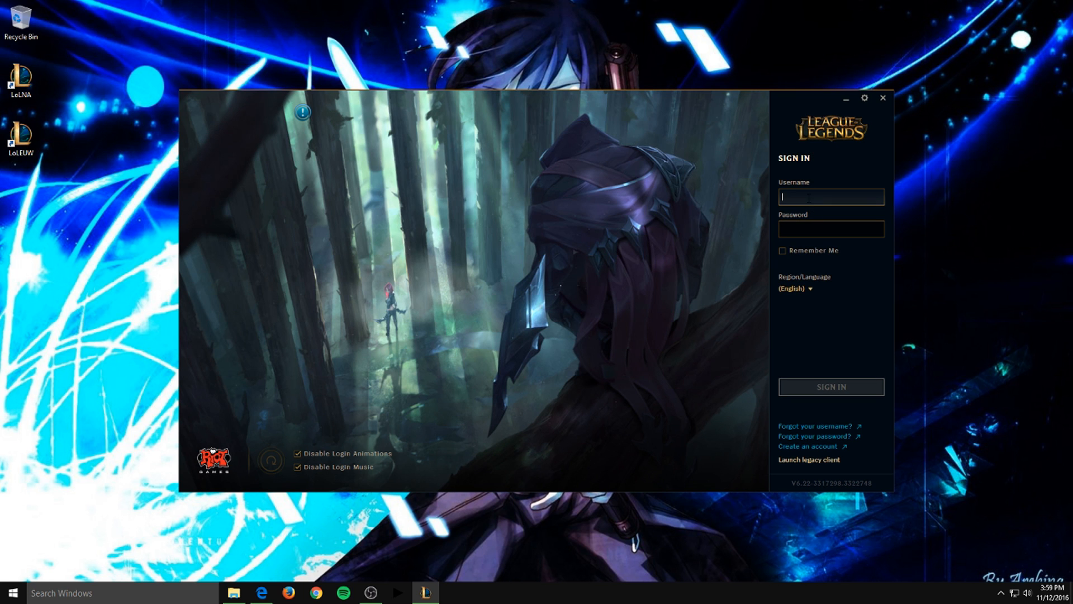
{"action": "type", "text": "sutanrii"}
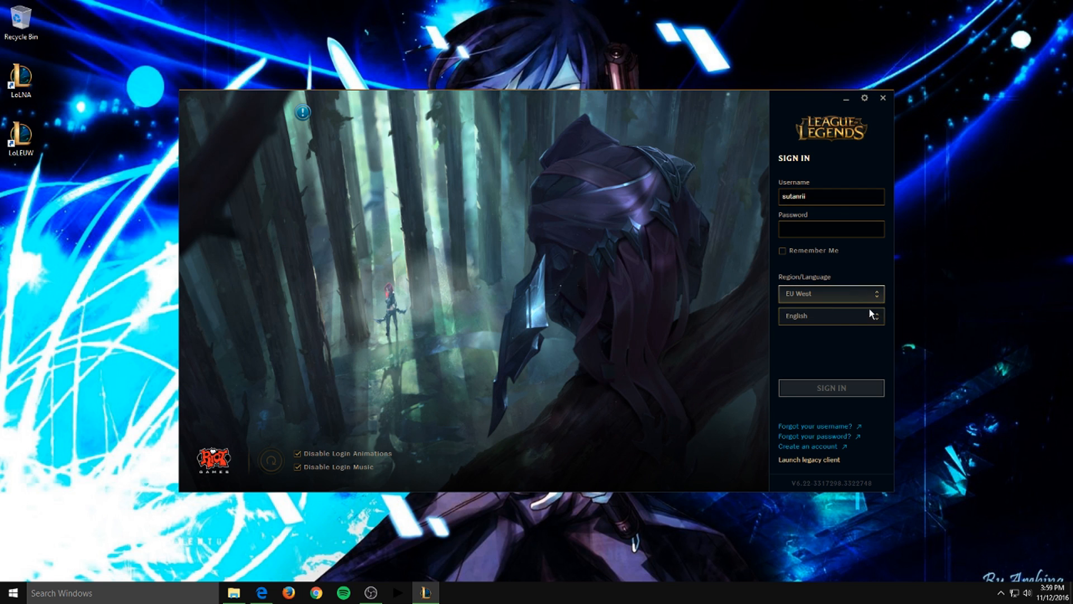
{"action": "left_click", "coordinate": [830, 229]}
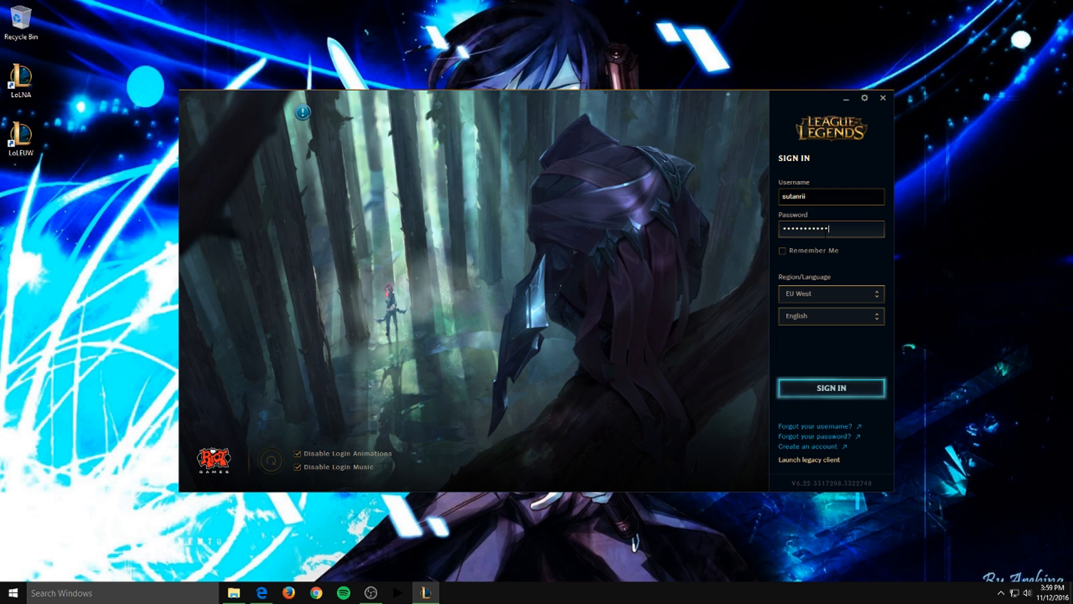
{"action": "left_click", "coordinate": [782, 250]}
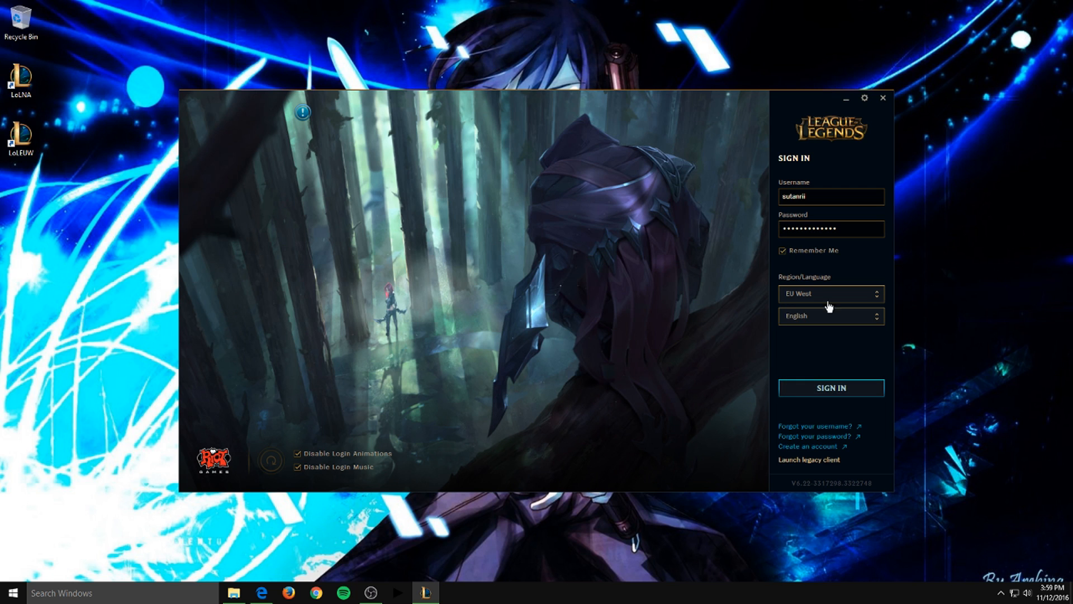
{"action": "left_click", "coordinate": [830, 387]}
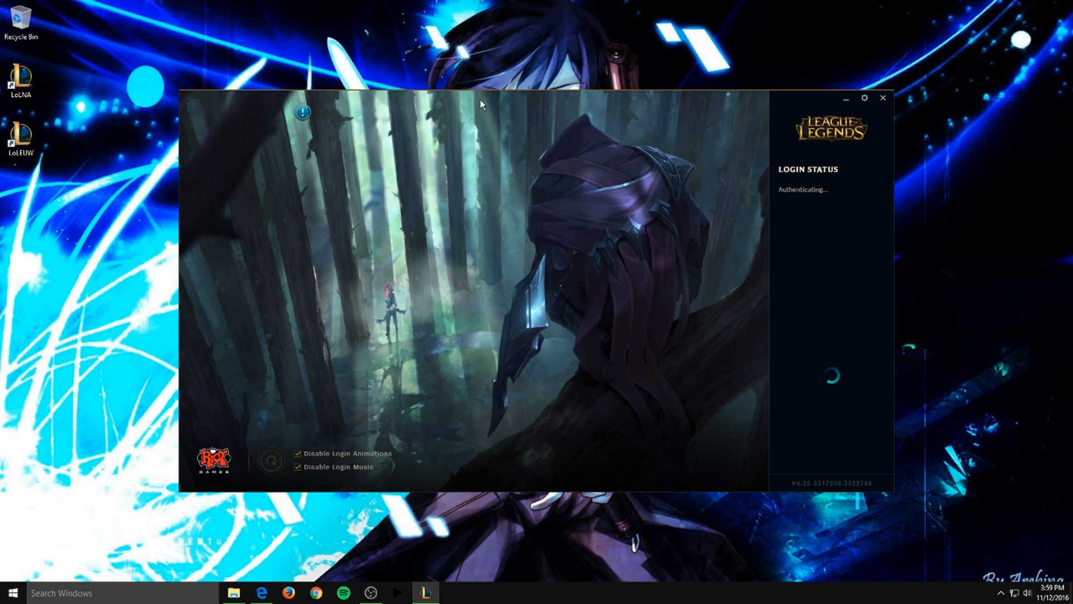
{"action": "mouse_move", "coordinate": [551, 228]}
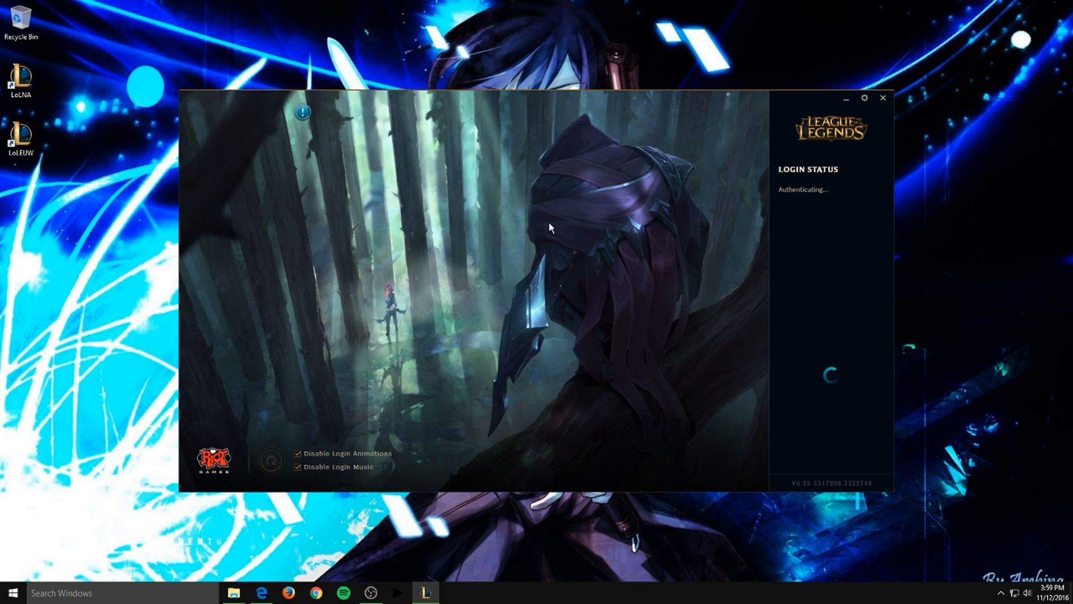
{"action": "mouse_move", "coordinate": [541, 377]}
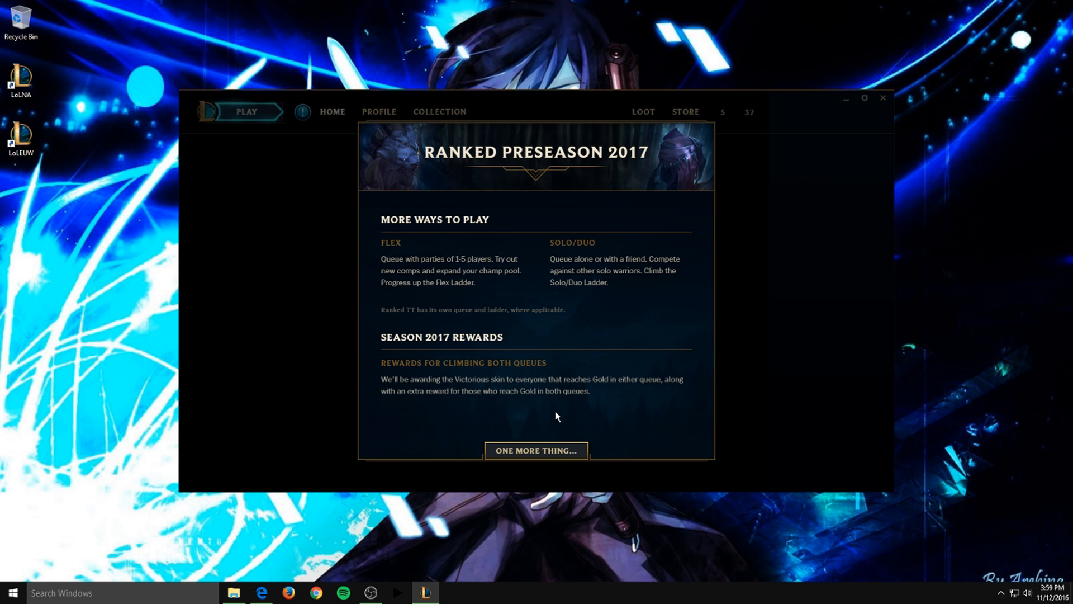
Step: Dismiss the two preseason announcements and show the account's Profile overview
{"action": "left_click", "coordinate": [536, 450]}
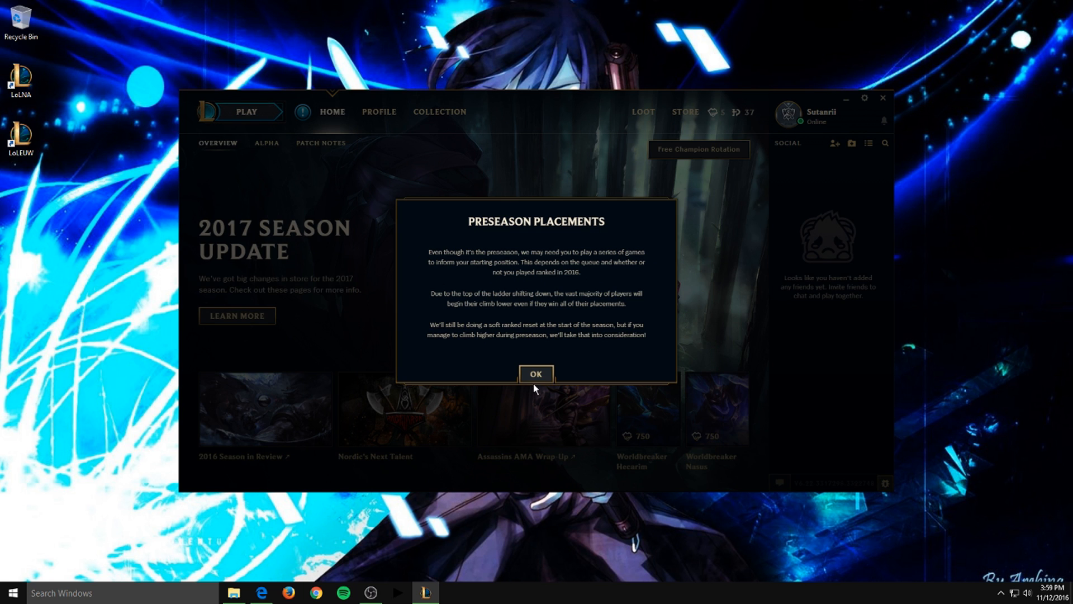
{"action": "left_click", "coordinate": [536, 374]}
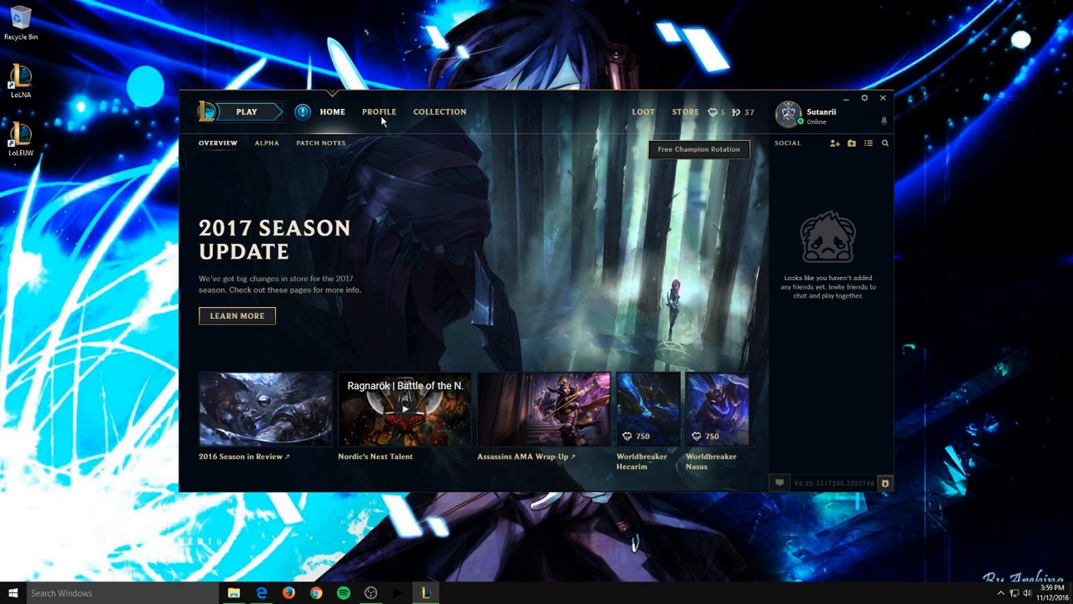
{"action": "left_click", "coordinate": [379, 111]}
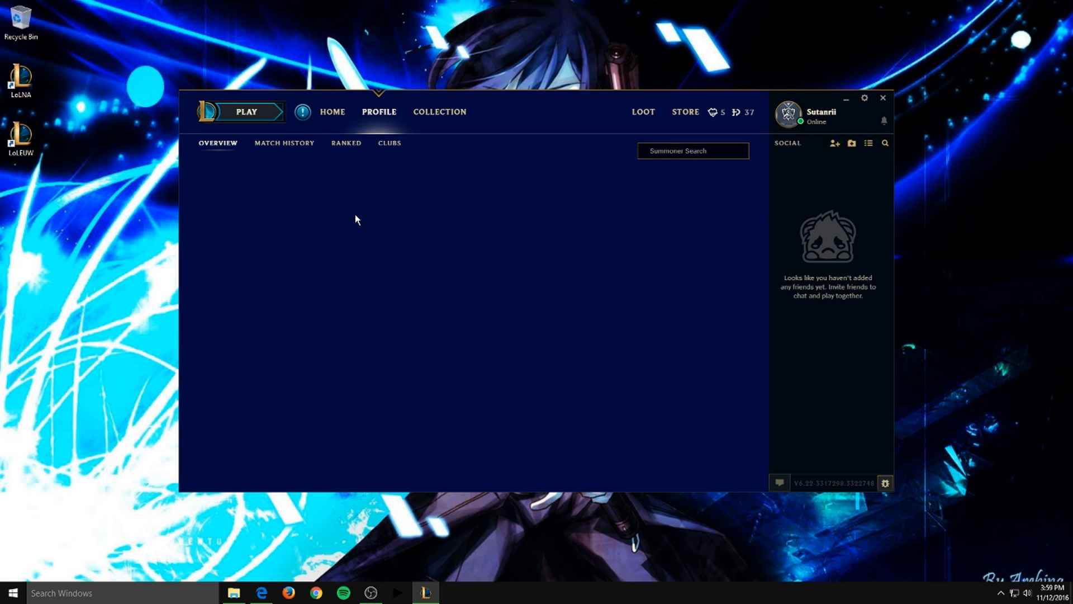
{"action": "left_click", "coordinate": [378, 111]}
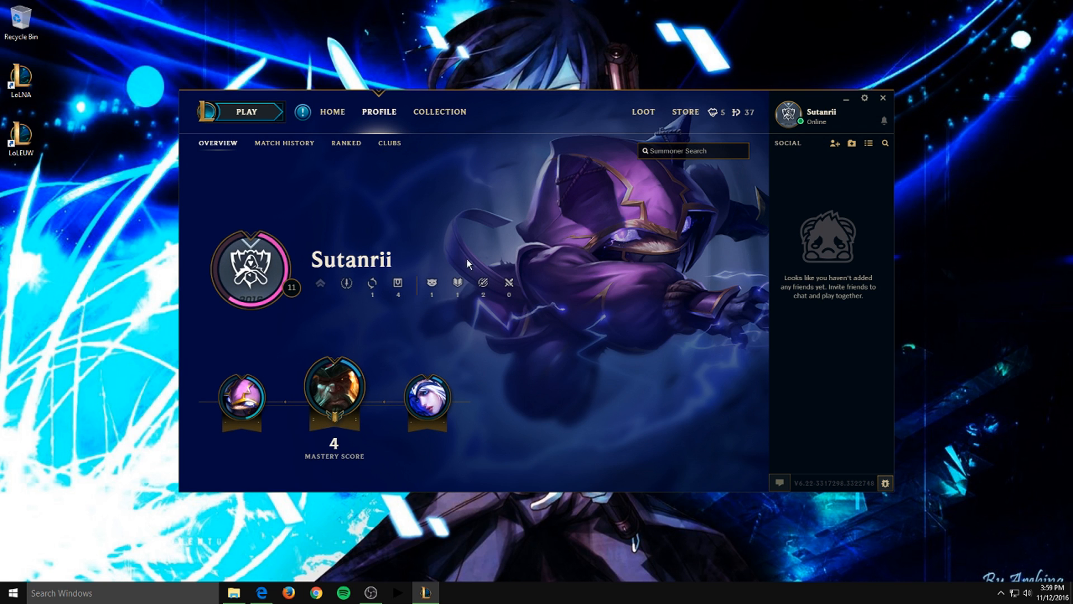
{"action": "mouse_move", "coordinate": [283, 107]}
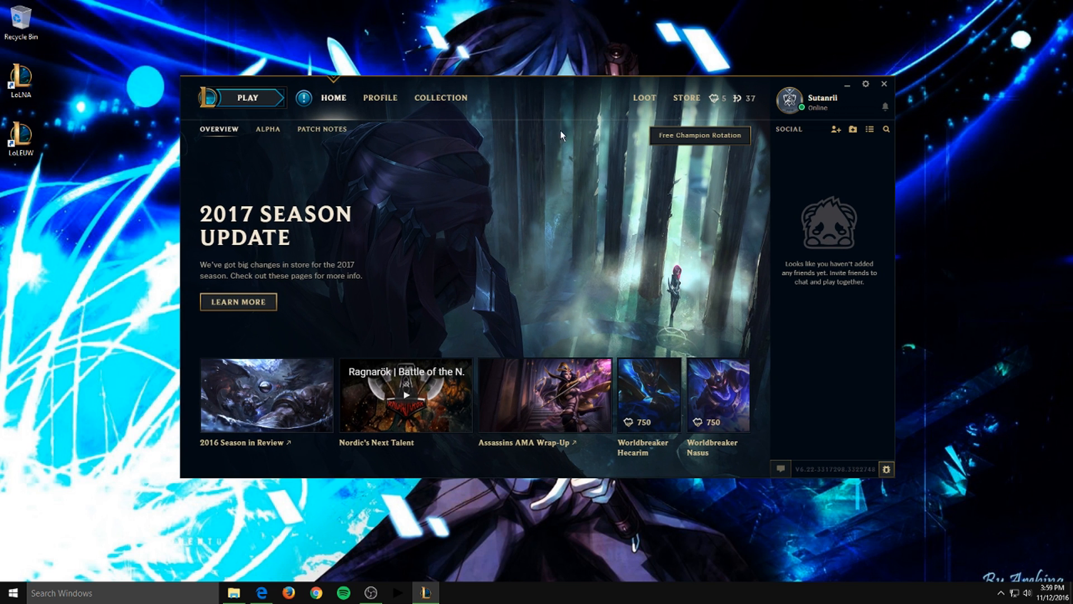
{"action": "mouse_move", "coordinate": [451, 205]}
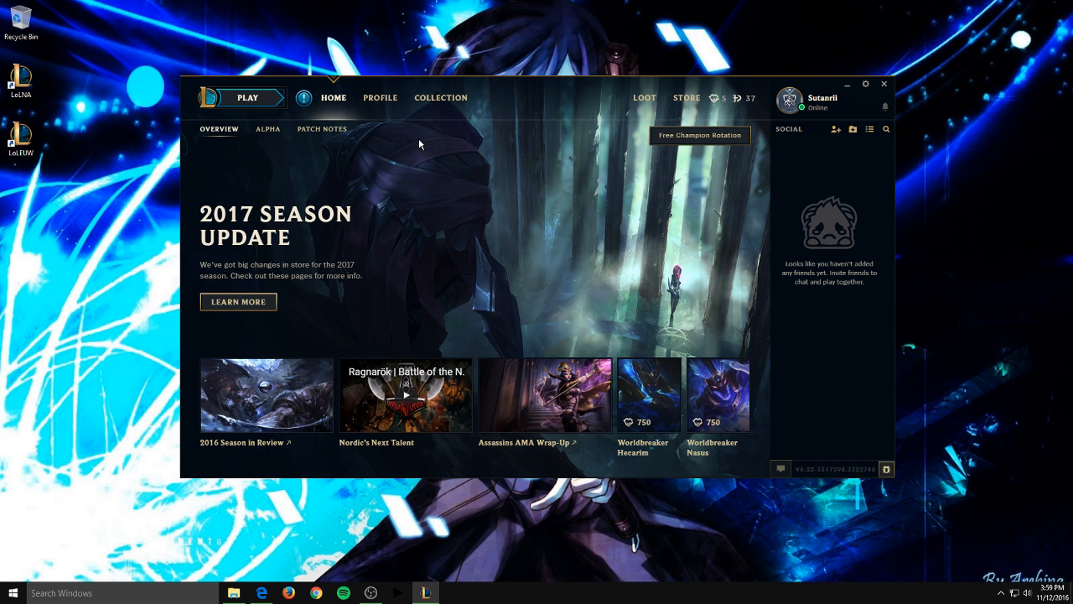
{"action": "mouse_move", "coordinate": [401, 200]}
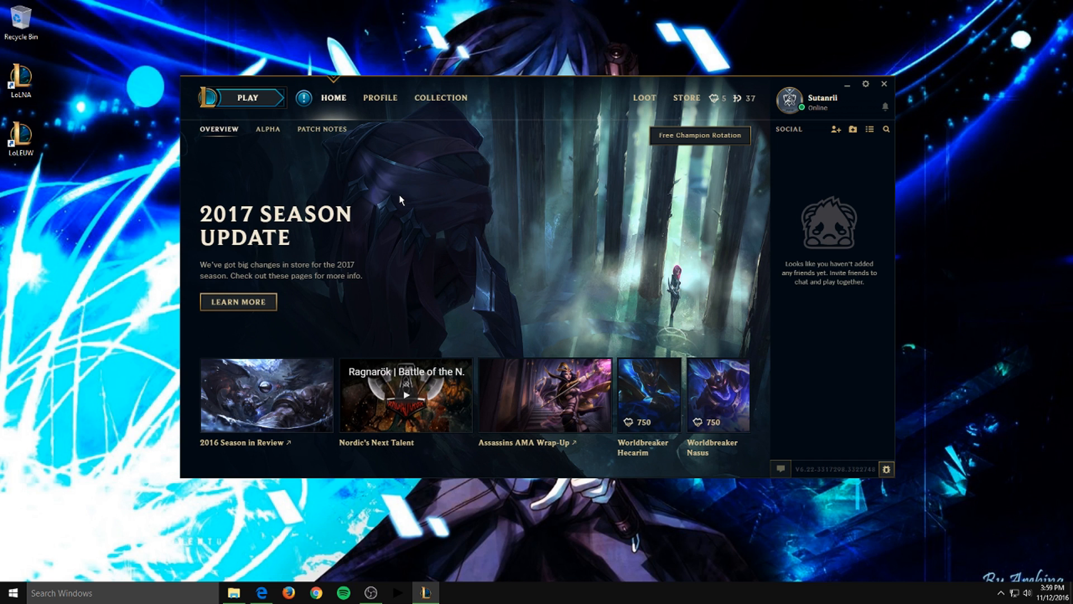